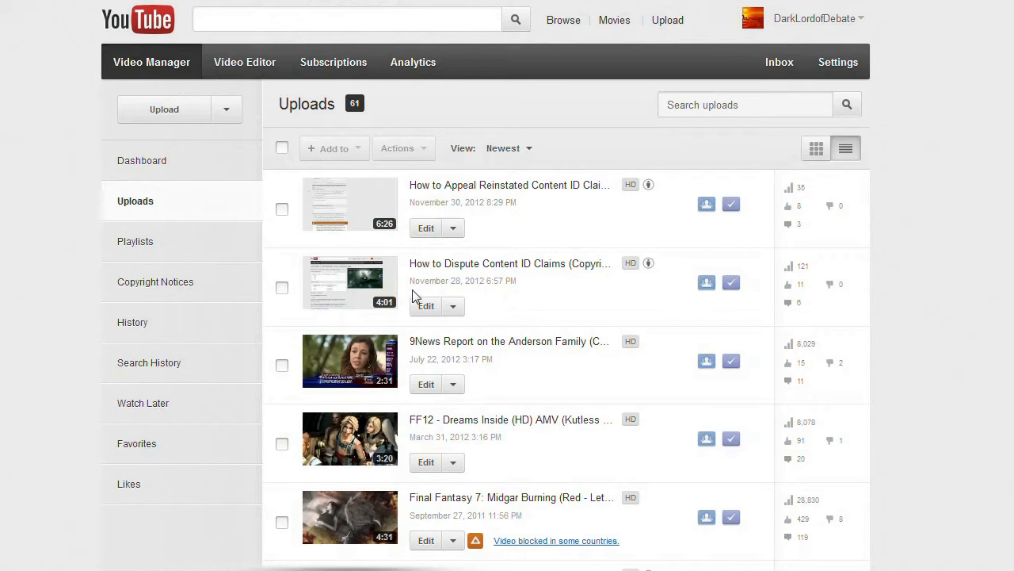
{"action": "mouse_move", "coordinate": [155, 281]}
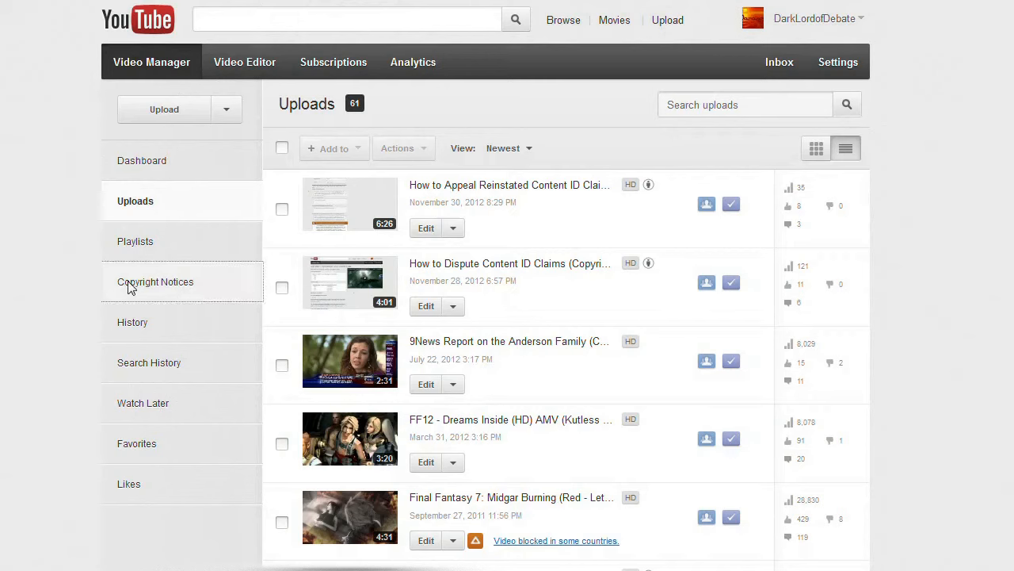
Open the Copyright Notices page from the Video Manager sidebar.
{"action": "left_click", "coordinate": [156, 281]}
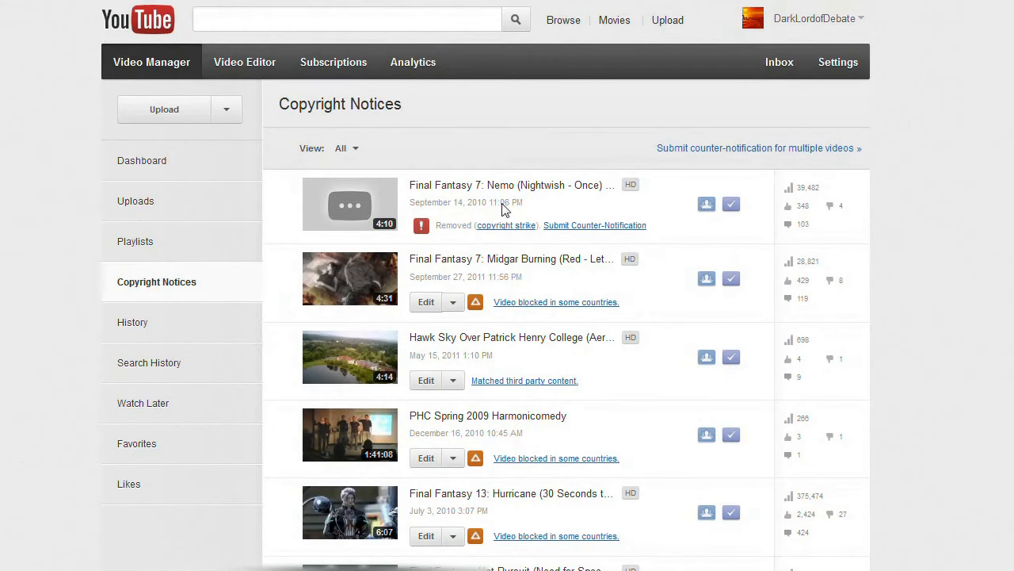
{"action": "mouse_move", "coordinate": [600, 220]}
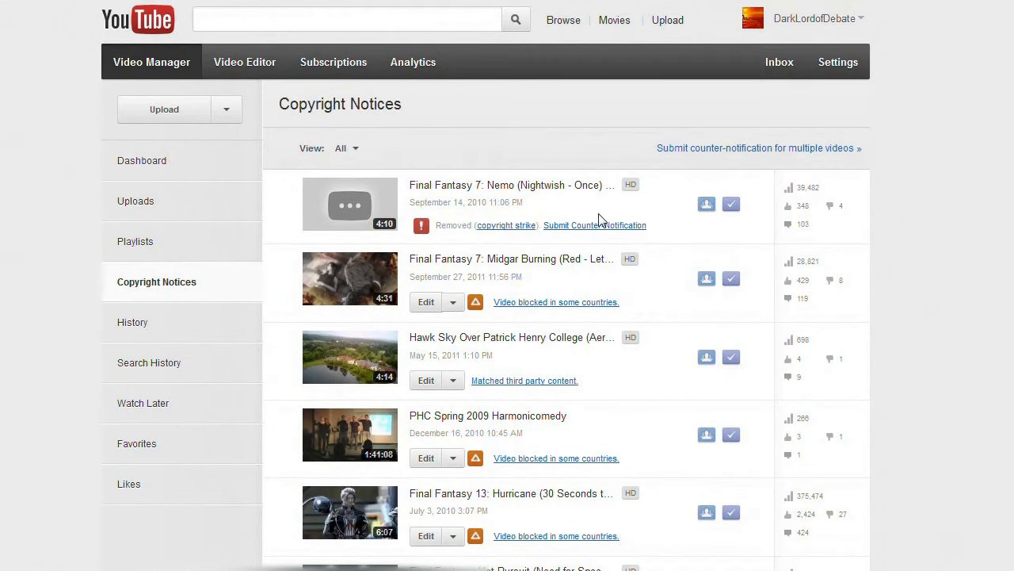
Start a counter-notification for the Nemo video and scroll through the WMG claim details.
{"action": "left_click", "coordinate": [594, 225]}
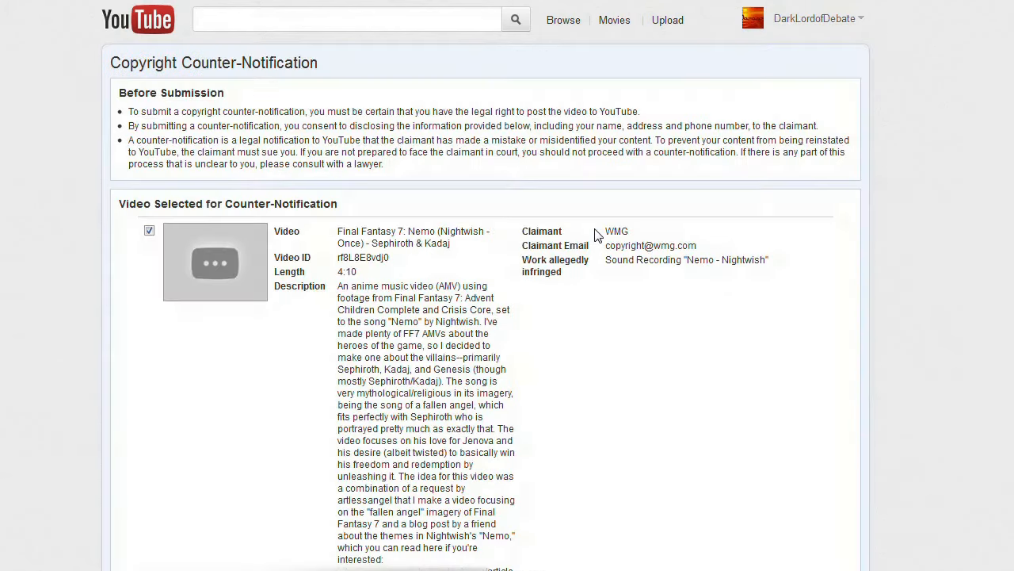
{"action": "mouse_move", "coordinate": [374, 165]}
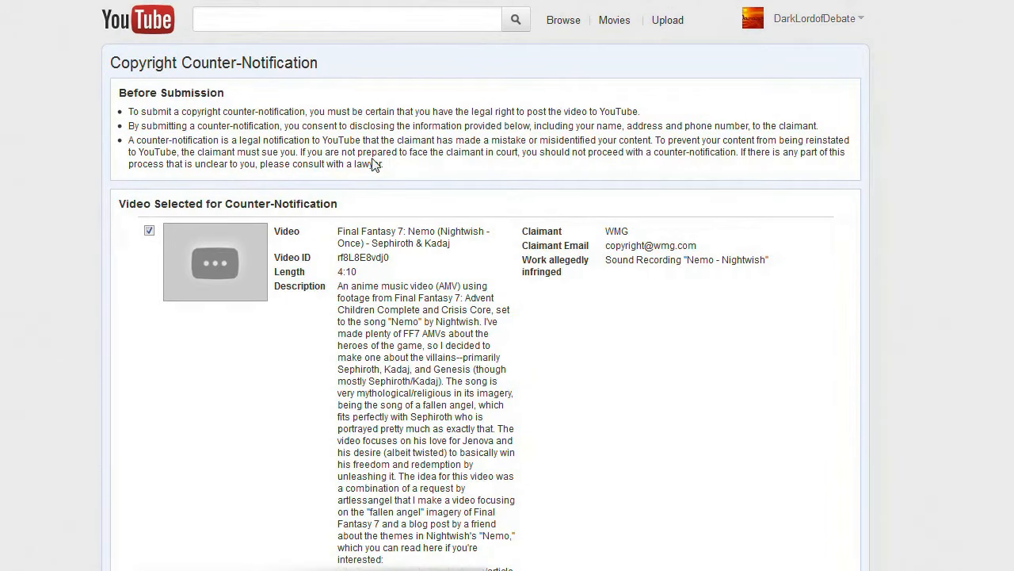
{"action": "mouse_move", "coordinate": [50, 176]}
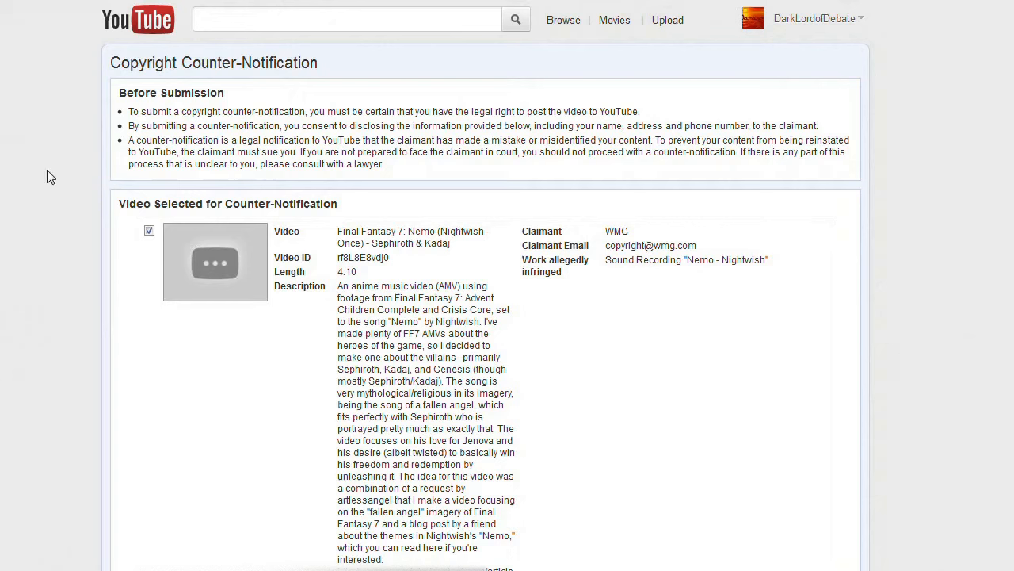
{"action": "mouse_move", "coordinate": [427, 190]}
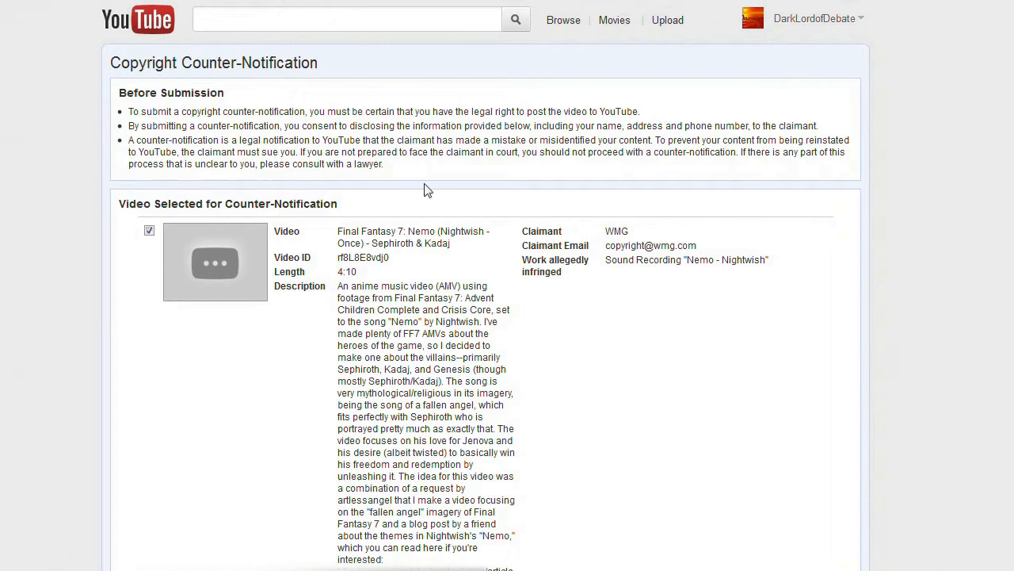
{"action": "mouse_move", "coordinate": [272, 162]}
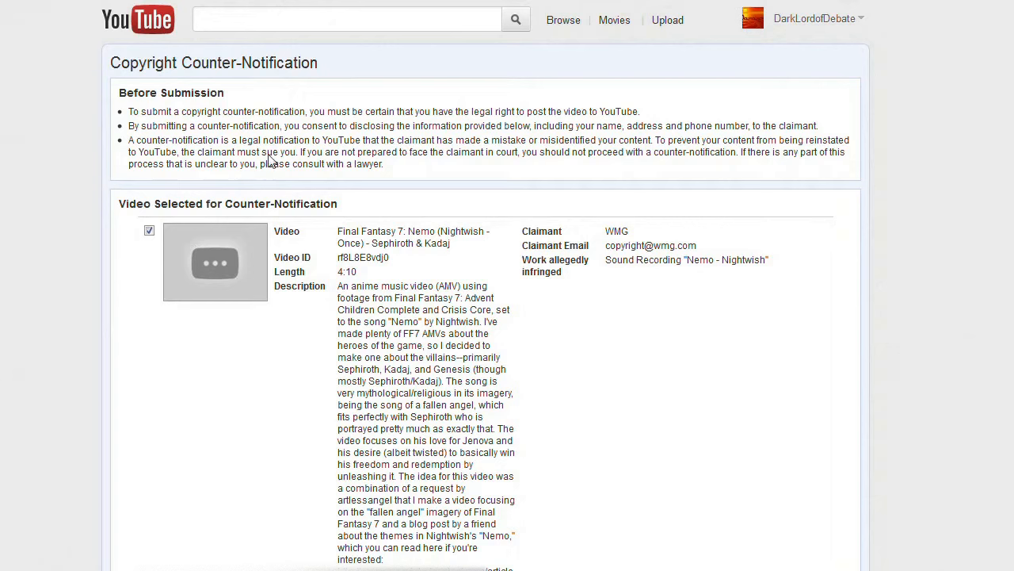
{"action": "mouse_move", "coordinate": [434, 176]}
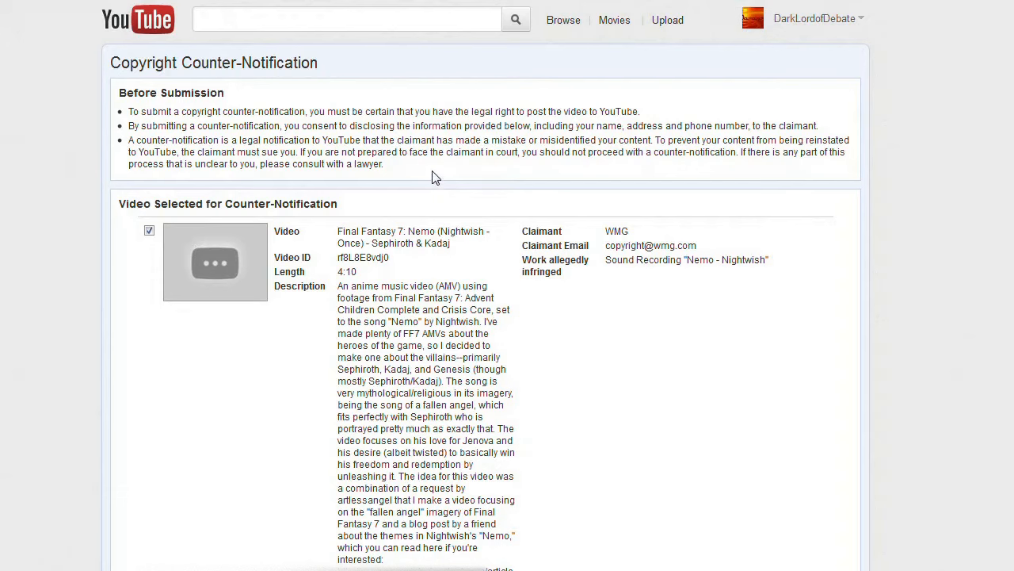
{"action": "mouse_move", "coordinate": [423, 172]}
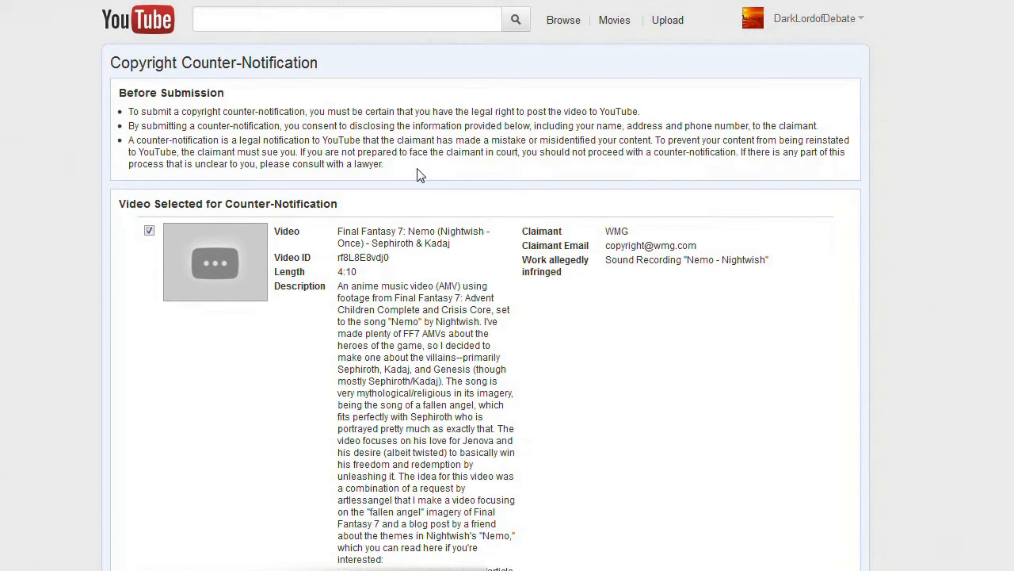
{"action": "scroll", "scroll_direction": "down", "scroll_amount": 3}
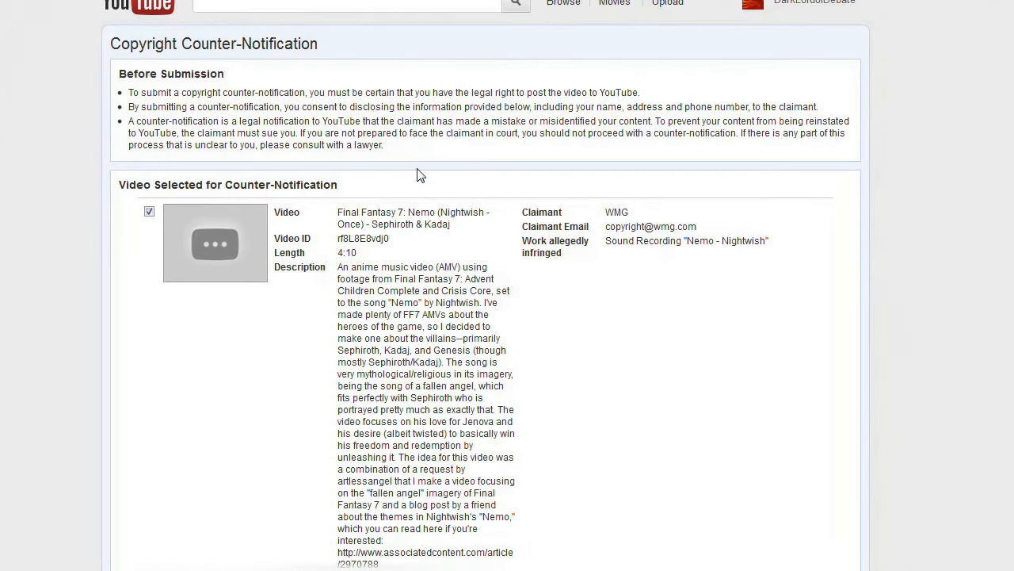
{"action": "scroll", "scroll_direction": "down", "scroll_amount": 3}
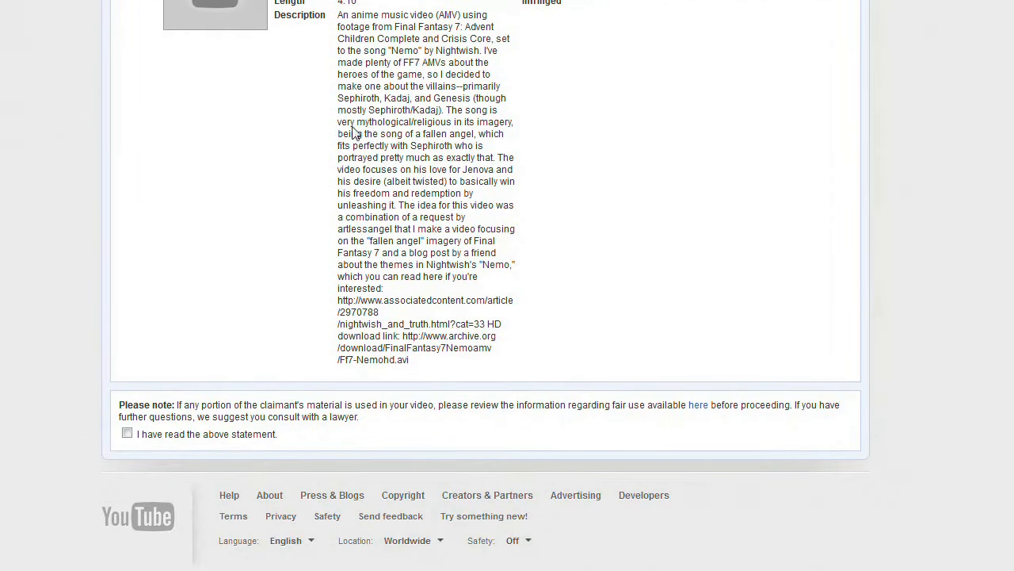
Tick the fair-use and legal-process acknowledgement checkboxes, then scroll to 'Tell us about yourself'.
{"action": "left_click", "coordinate": [127, 434]}
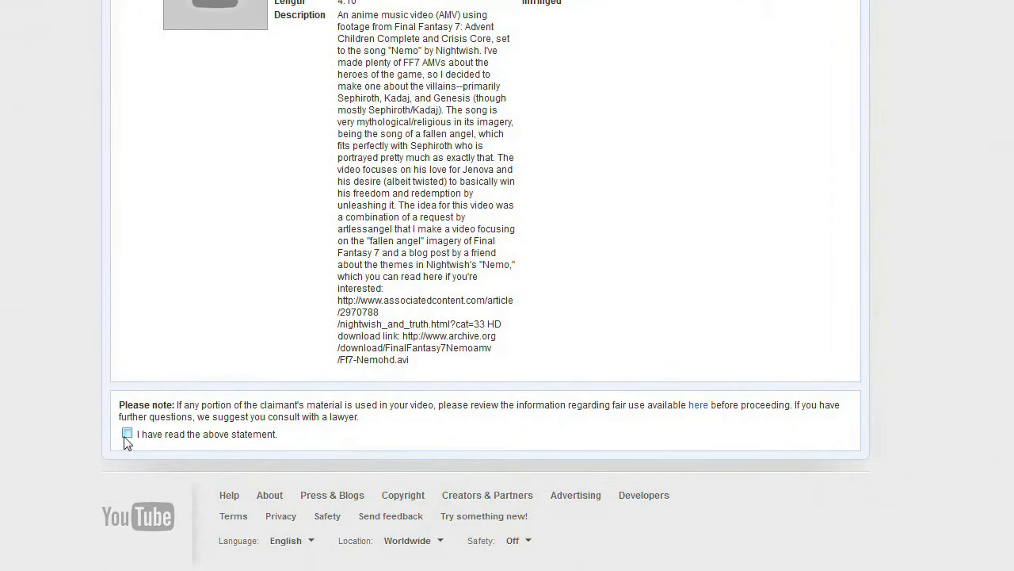
{"action": "left_click", "coordinate": [126, 433]}
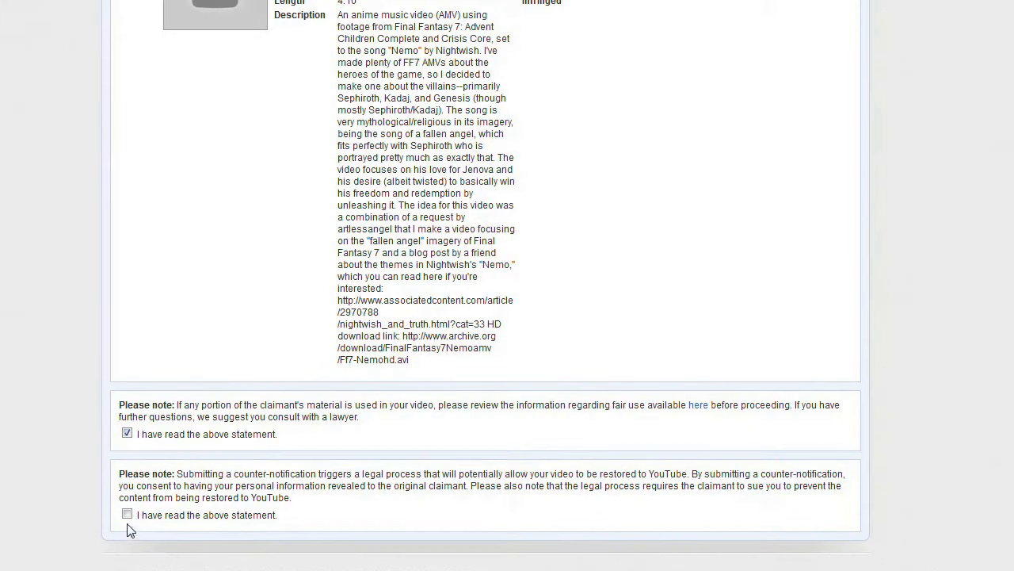
{"action": "left_click", "coordinate": [127, 515]}
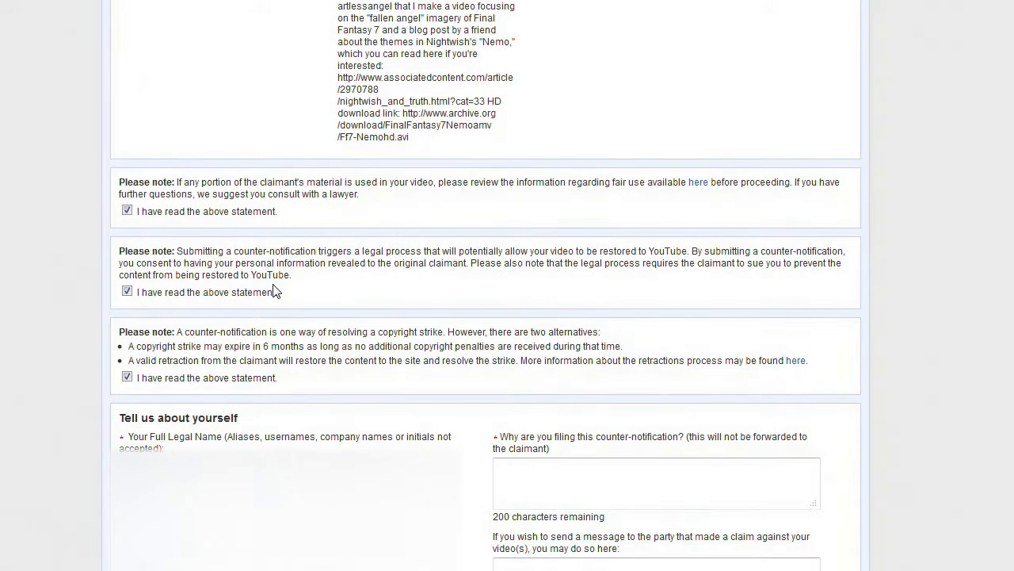
{"action": "scroll", "scroll_direction": "down", "scroll_amount": 3}
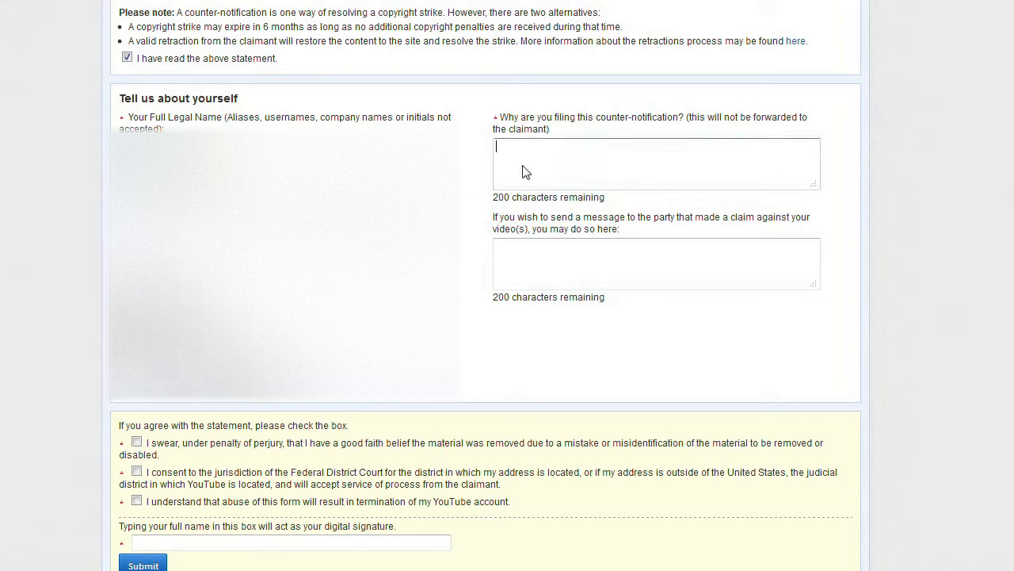
Enter the reason for filing: the music use qualifies as fair use under US copyright law.
{"action": "left_click", "coordinate": [656, 164]}
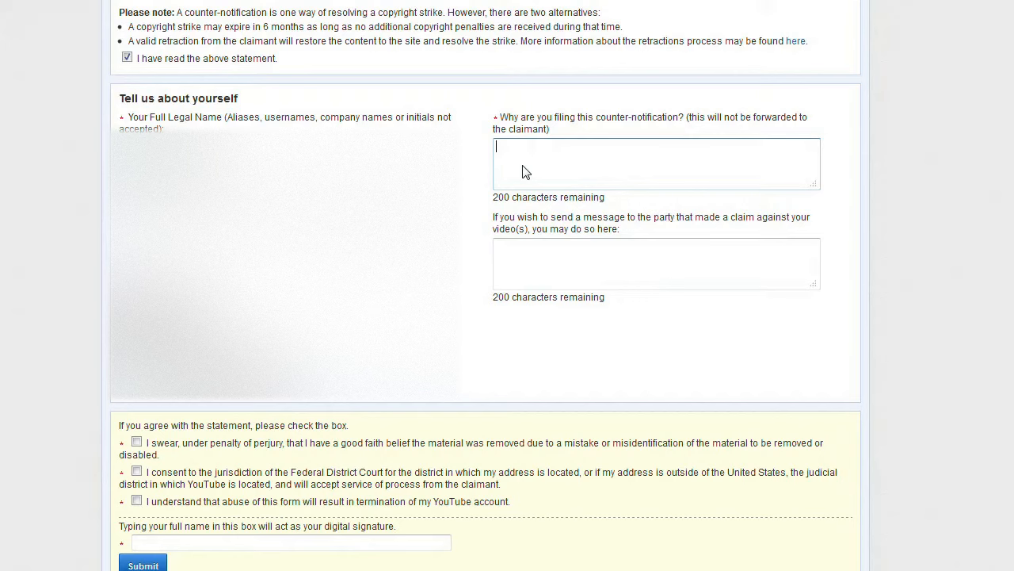
{"action": "mouse_move", "coordinate": [545, 169]}
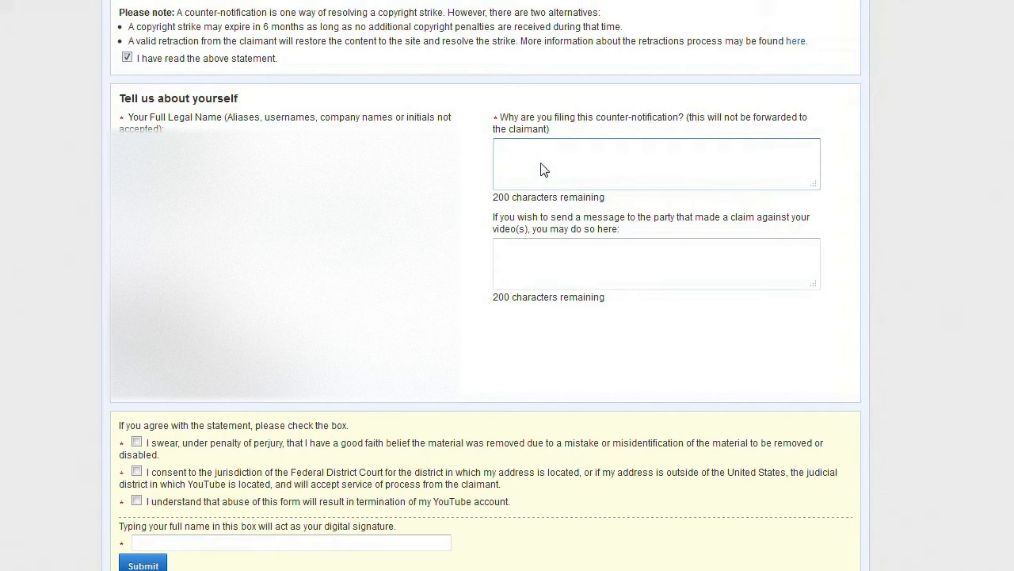
{"action": "mouse_move", "coordinate": [515, 140]}
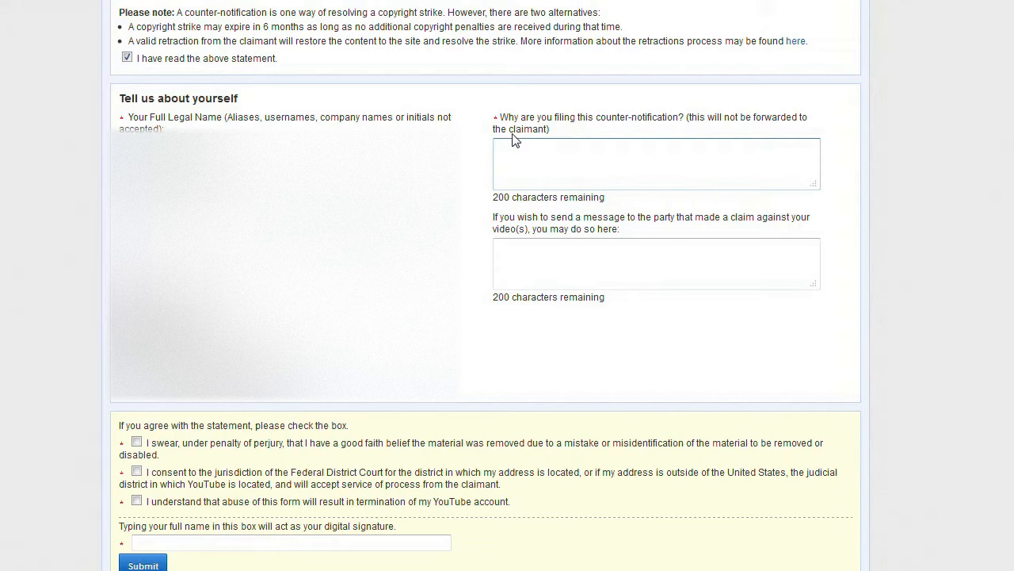
{"action": "mouse_move", "coordinate": [563, 179]}
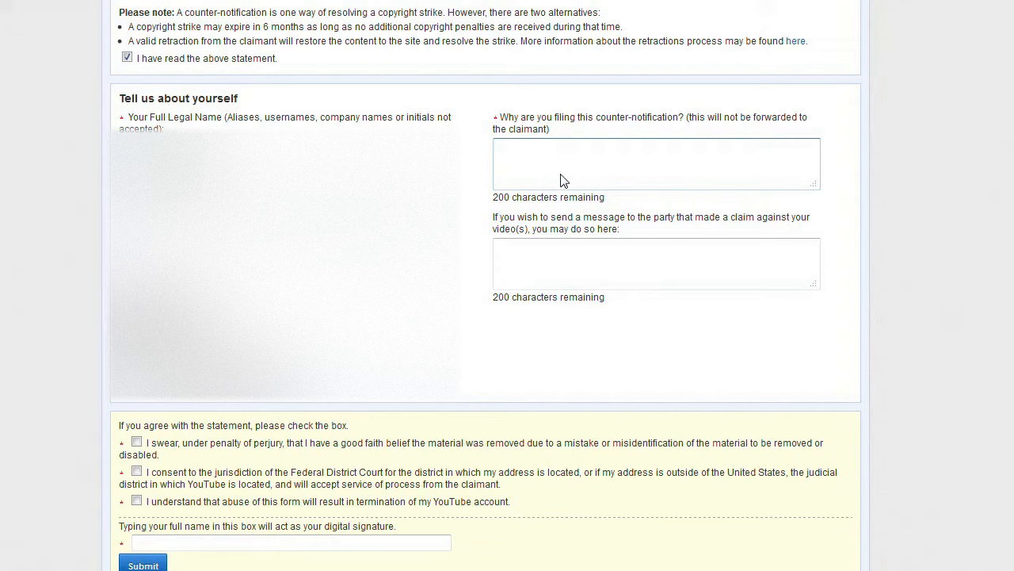
{"action": "left_click", "coordinate": [657, 163]}
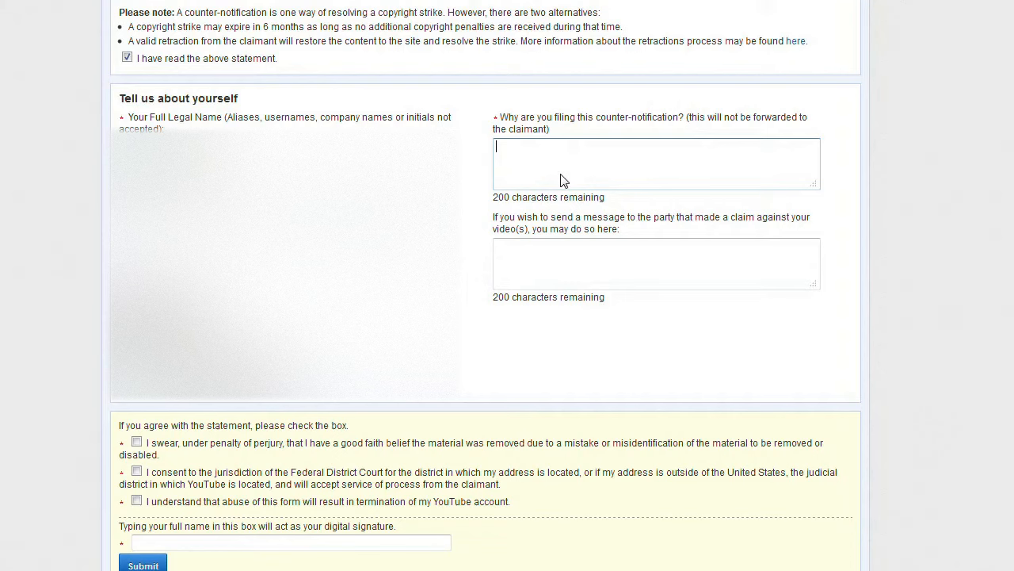
{"action": "mouse_move", "coordinate": [633, 167]}
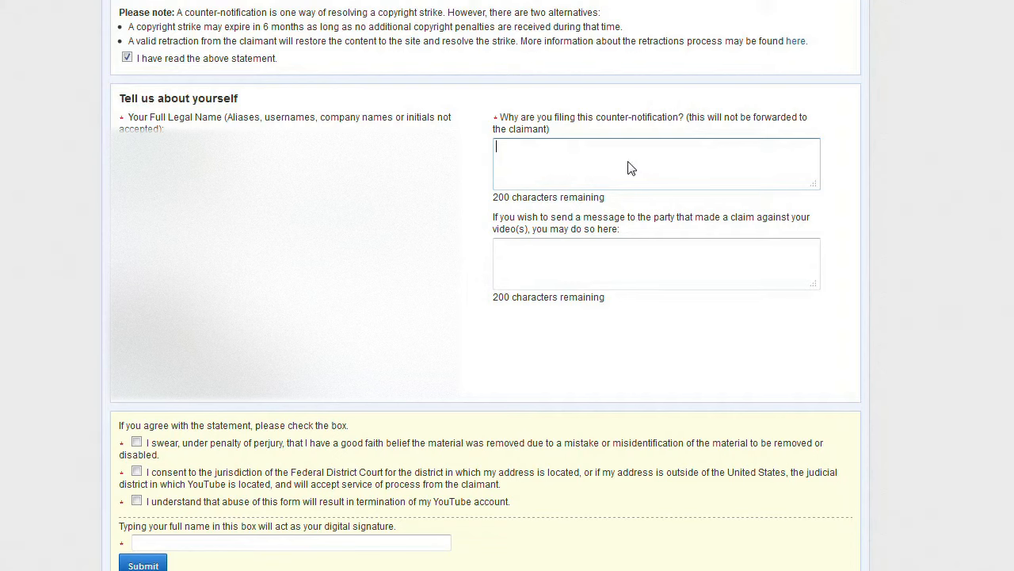
{"action": "mouse_move", "coordinate": [579, 173]}
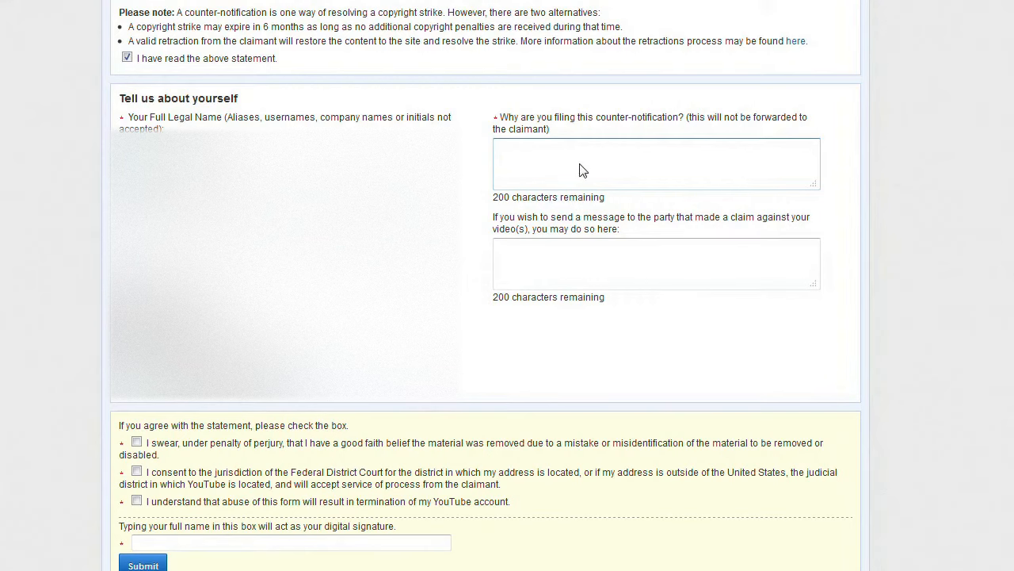
{"action": "mouse_move", "coordinate": [547, 168]}
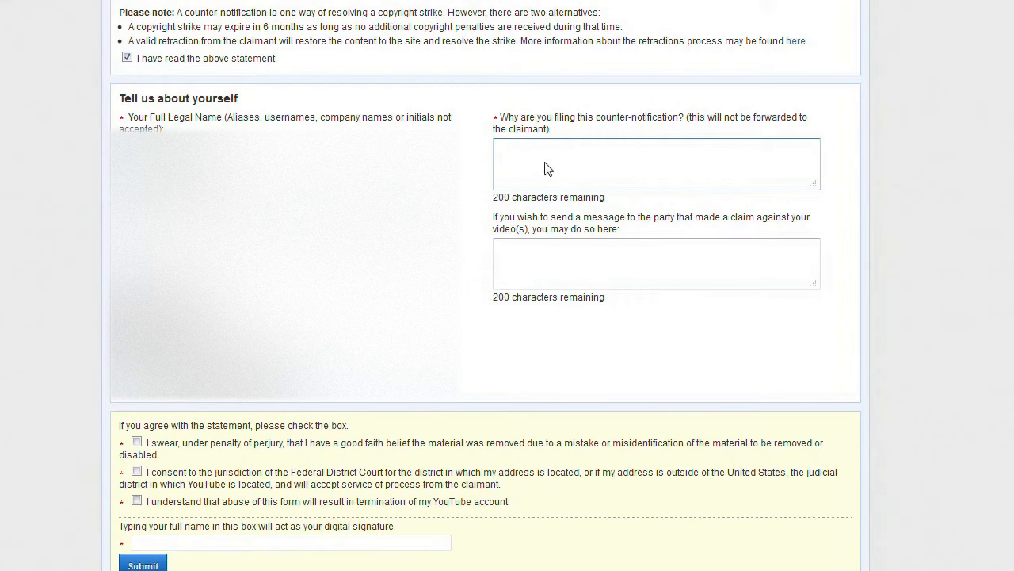
{"action": "left_click", "coordinate": [655, 164]}
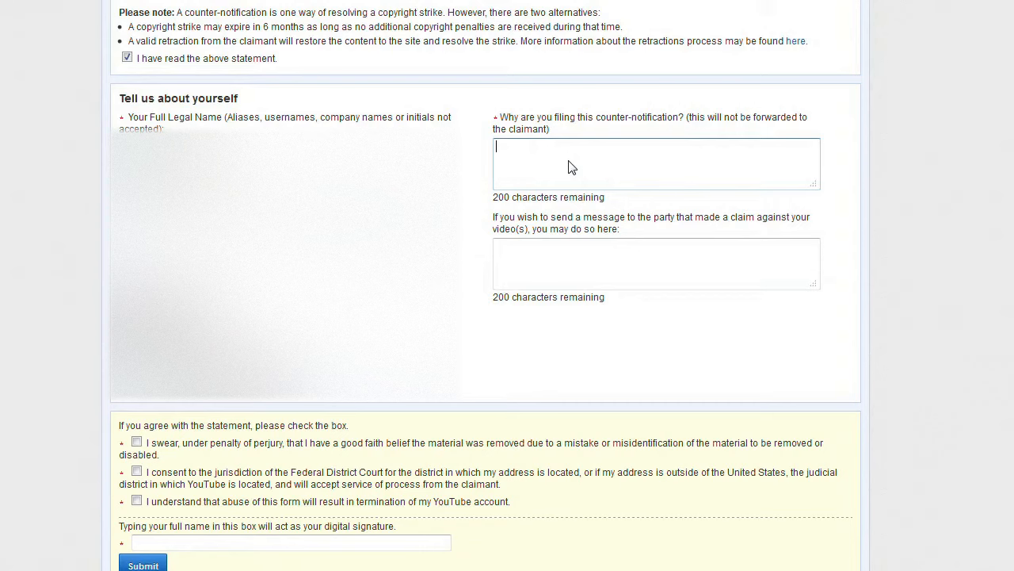
{"action": "type", "text": "The use of the music in this video qualifies as fair use under US copyright law because it is (1) non-commercial, (2) transformative in nature, and (3) does not negatively affect the original song."}
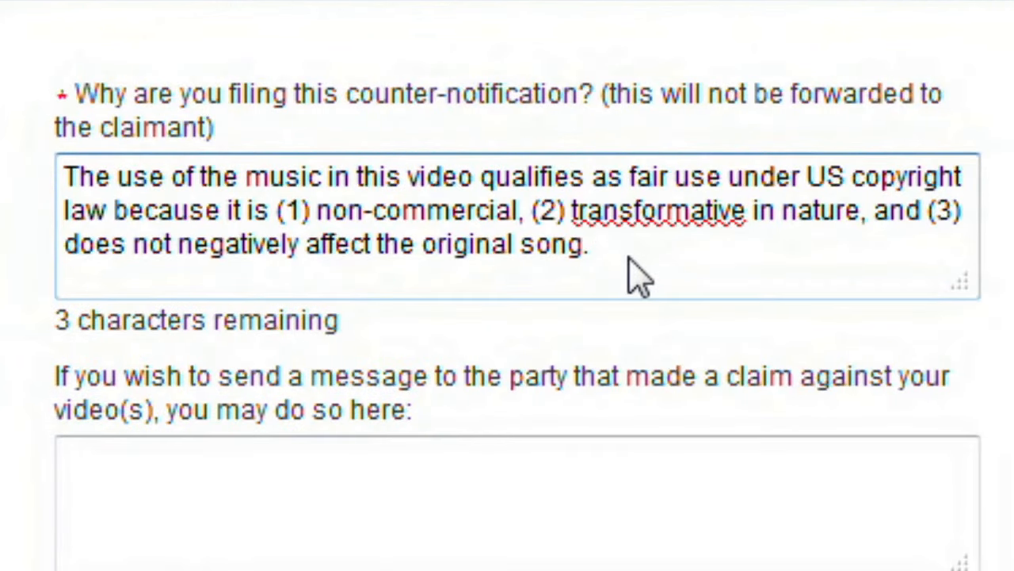
Write the same fair-use explanation in the optional message to the claimant.
{"action": "left_click", "coordinate": [591, 243]}
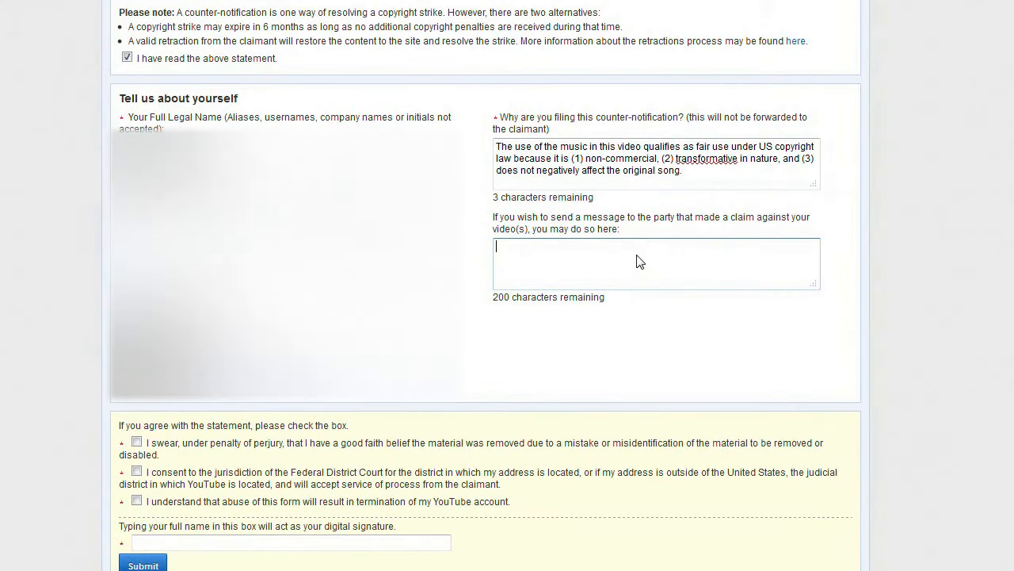
{"action": "type", "text": "The use of the music in this video qualifies as fair use under US copyright law because it is (1) non-commercial, (2) transformative in nature, and (3) does not negatively affect the original song."}
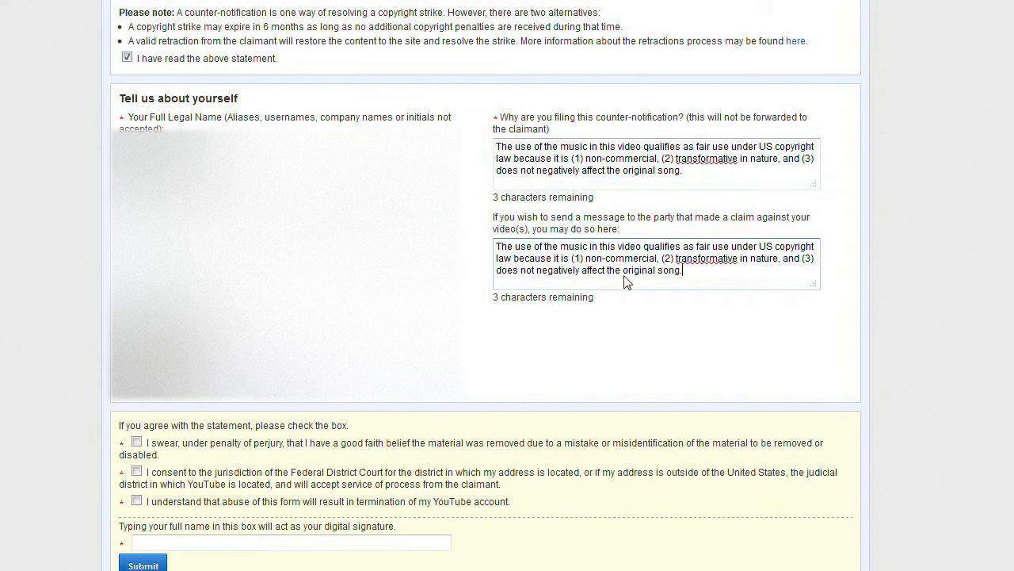
{"action": "mouse_move", "coordinate": [723, 280]}
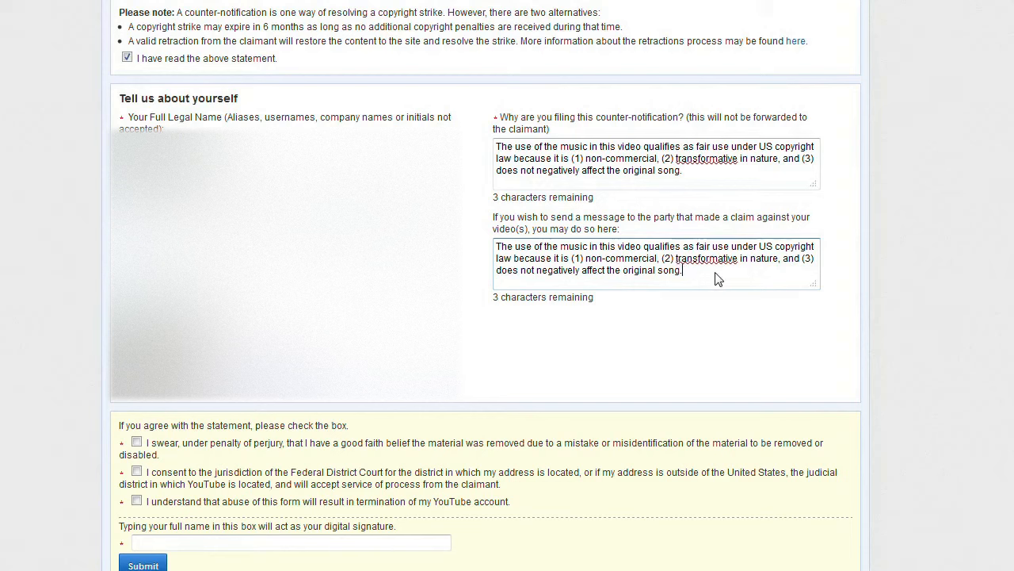
{"action": "mouse_move", "coordinate": [711, 278]}
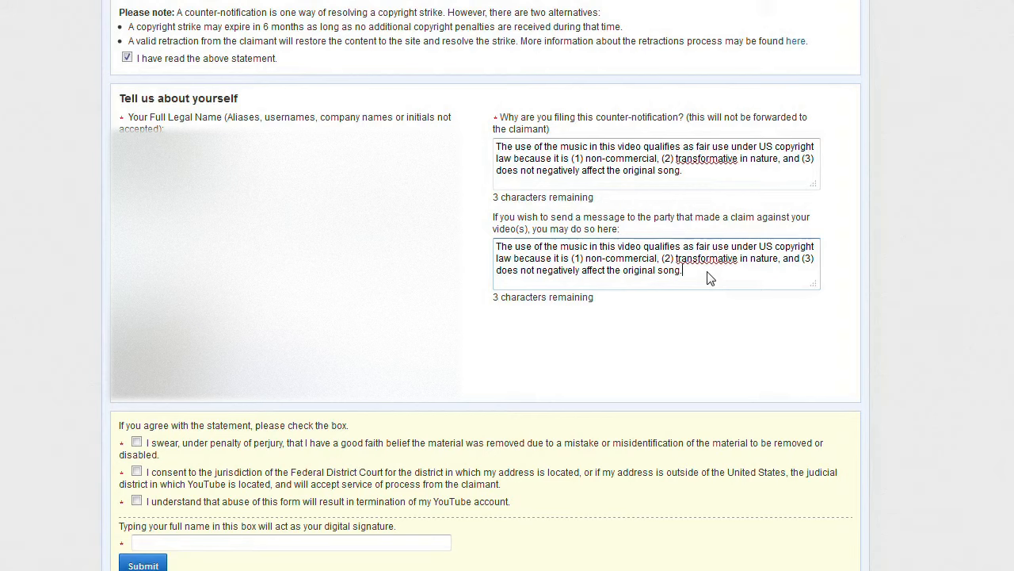
{"action": "mouse_move", "coordinate": [716, 283]}
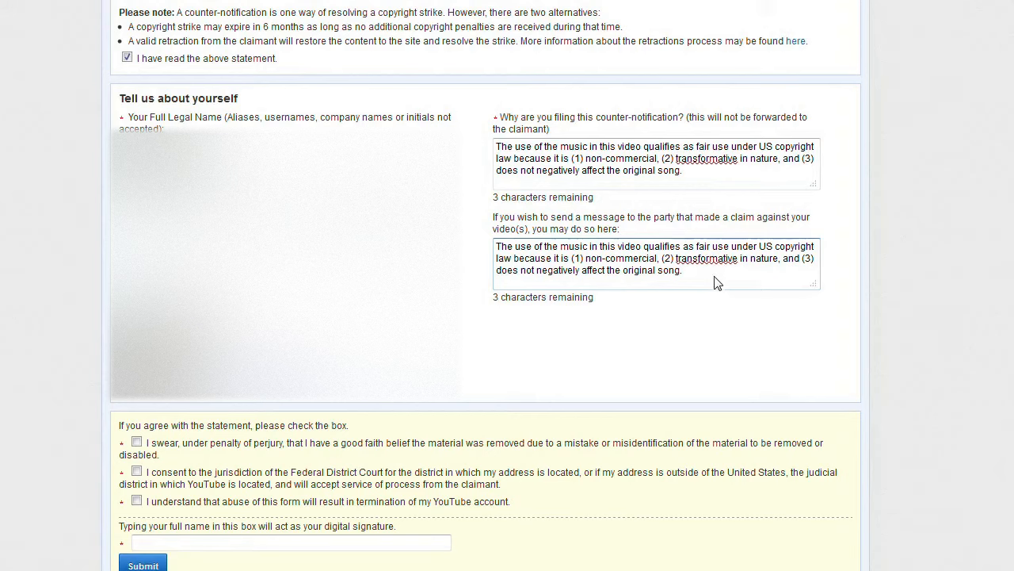
{"action": "mouse_move", "coordinate": [721, 284]}
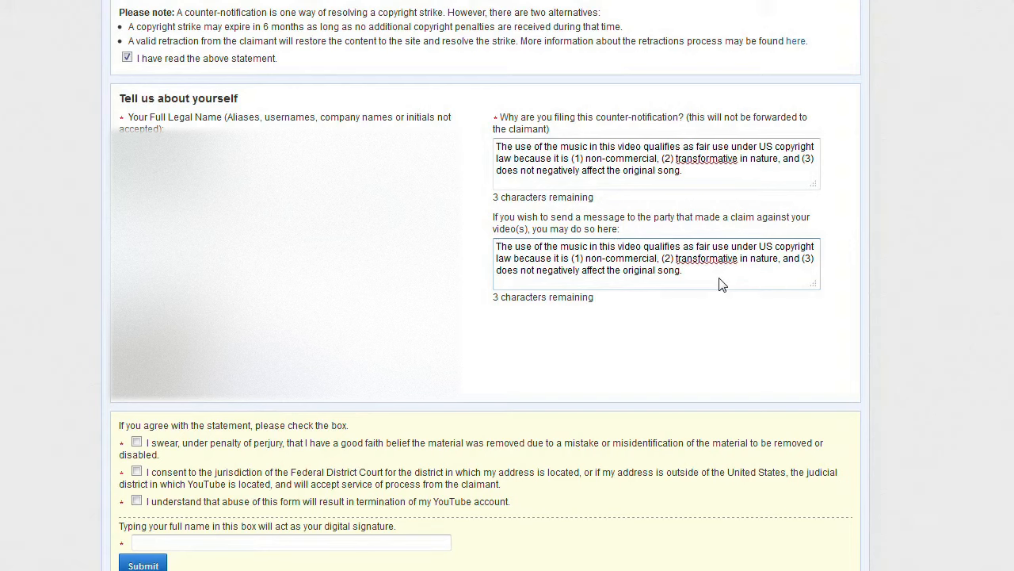
{"action": "left_click", "coordinate": [681, 270]}
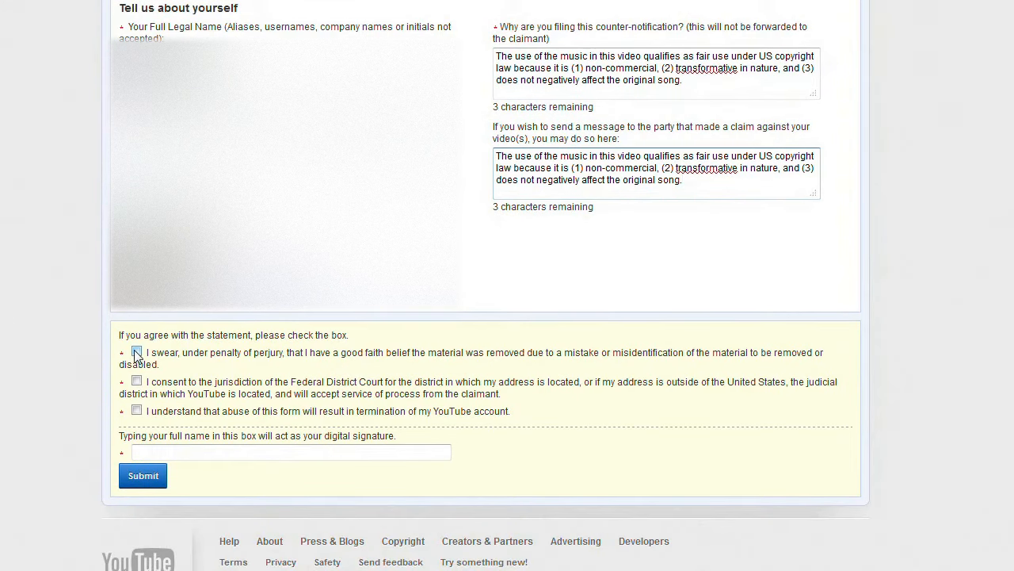
Agree to the mistaken-removal, court-jurisdiction and form-abuse statements, sign, and submit.
{"action": "left_click", "coordinate": [137, 353]}
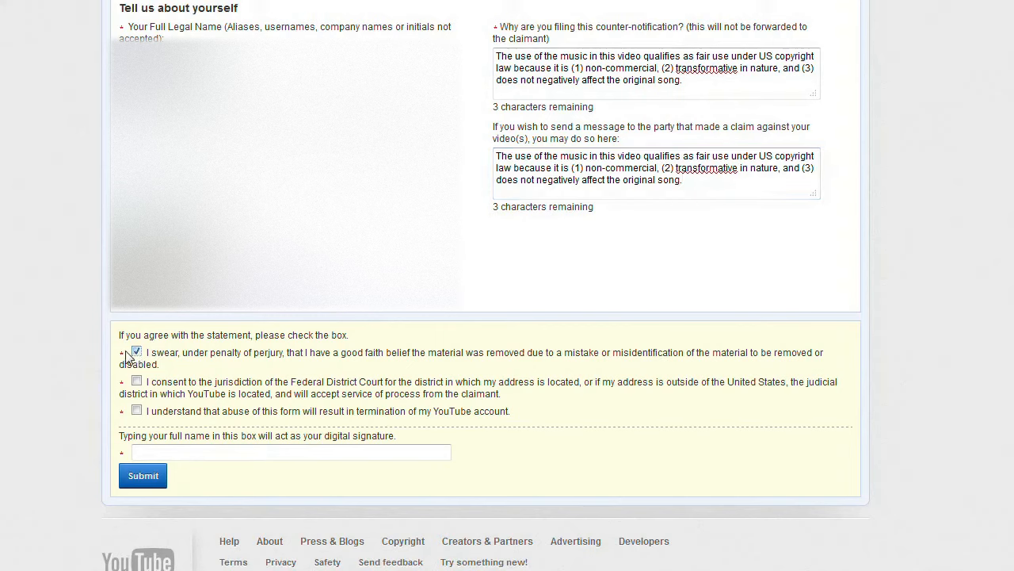
{"action": "left_click", "coordinate": [136, 380]}
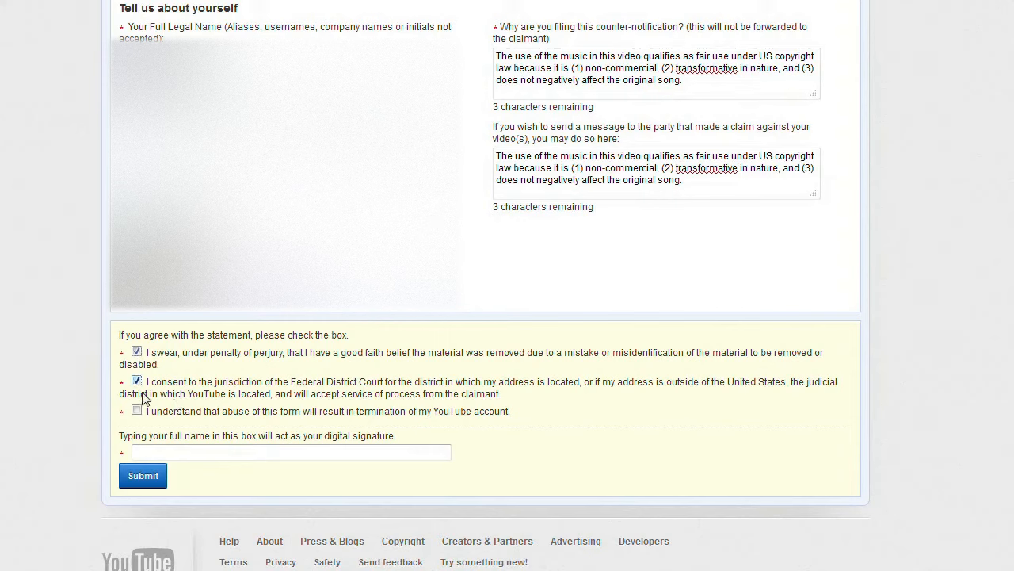
{"action": "left_click", "coordinate": [136, 410]}
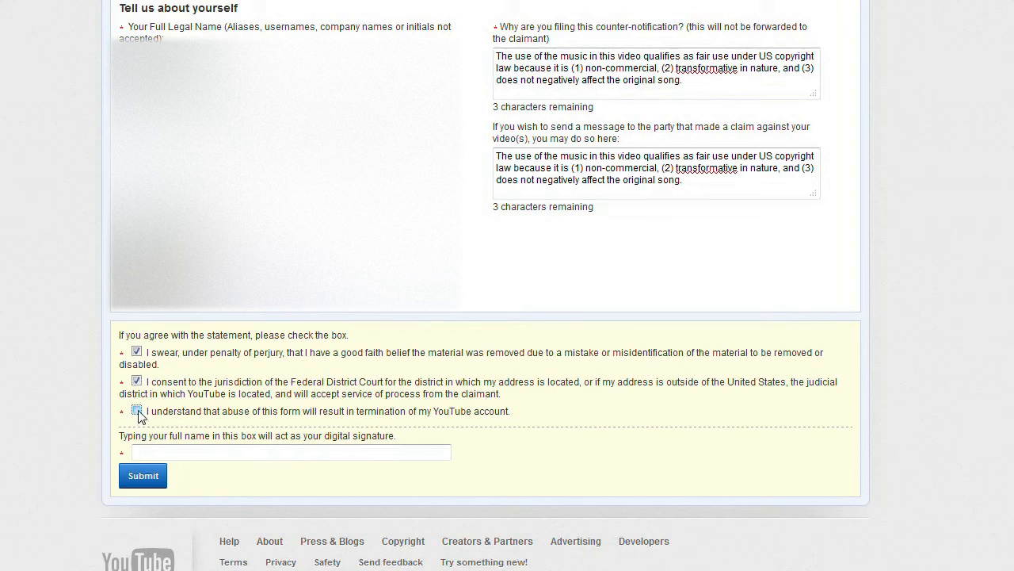
{"action": "left_click", "coordinate": [136, 410]}
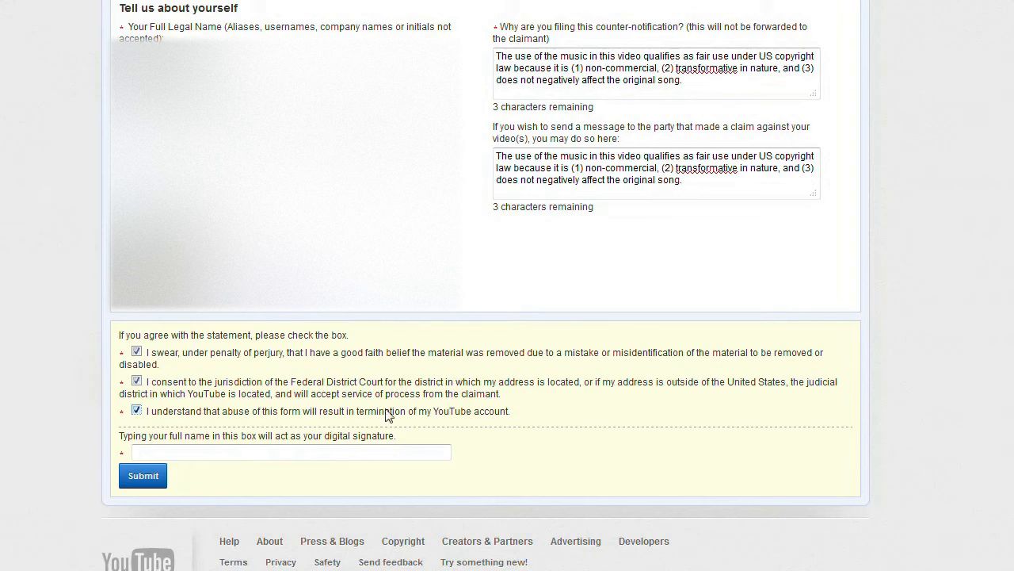
{"action": "mouse_move", "coordinate": [621, 422]}
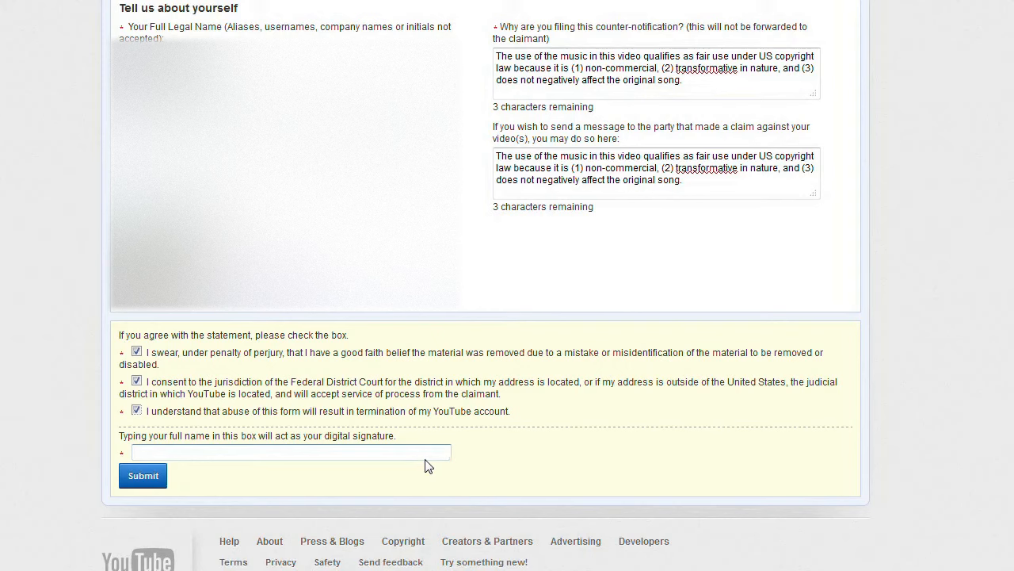
{"action": "type", "text": "Patrick McKay"}
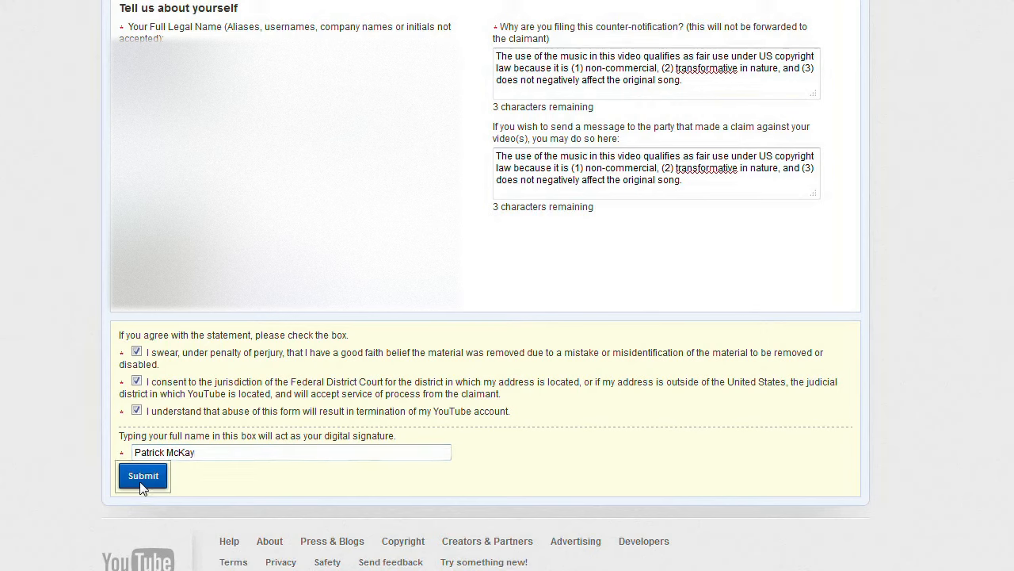
{"action": "left_click", "coordinate": [143, 476]}
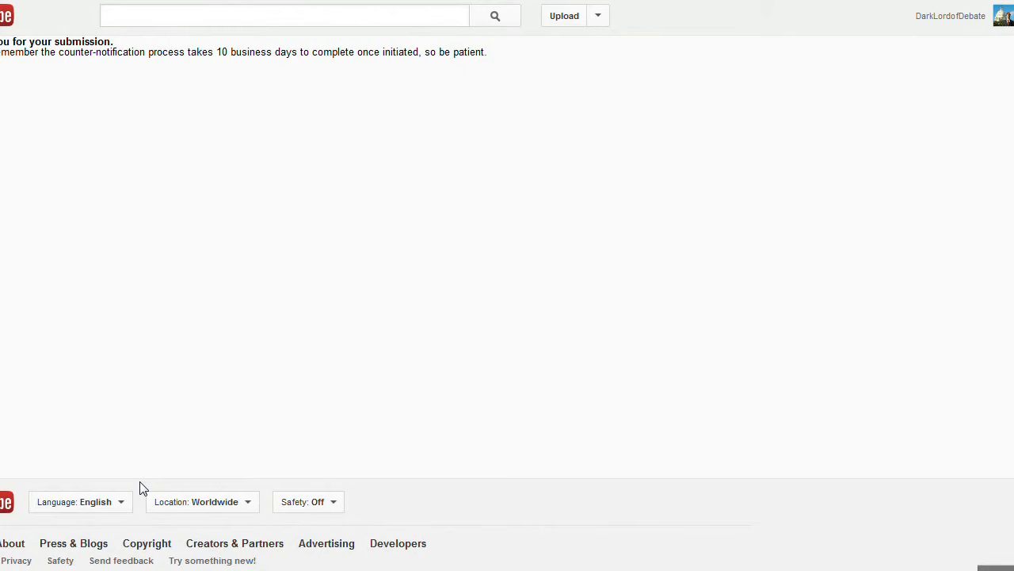
{"action": "mouse_move", "coordinate": [123, 225]}
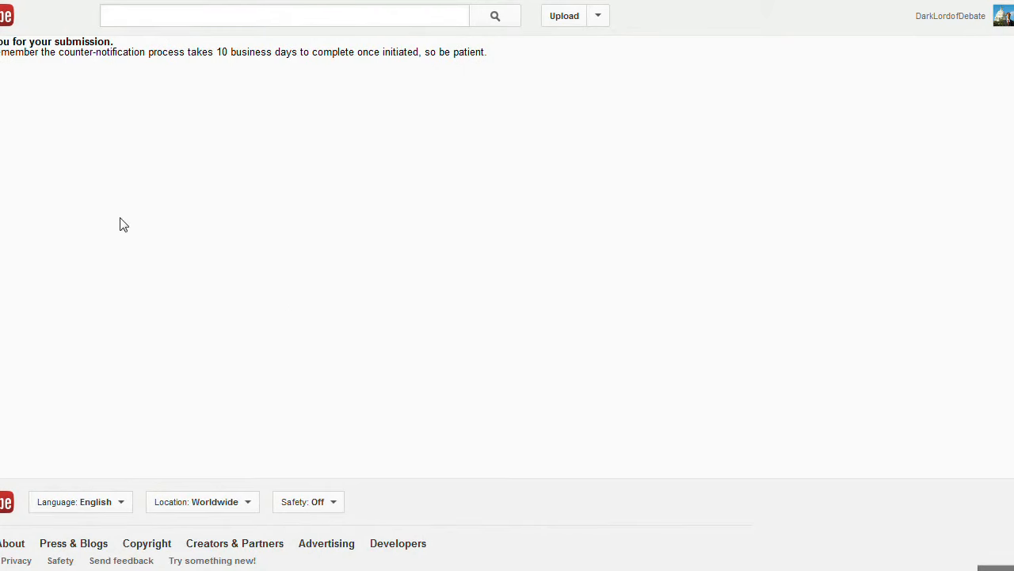
{"action": "mouse_move", "coordinate": [100, 194]}
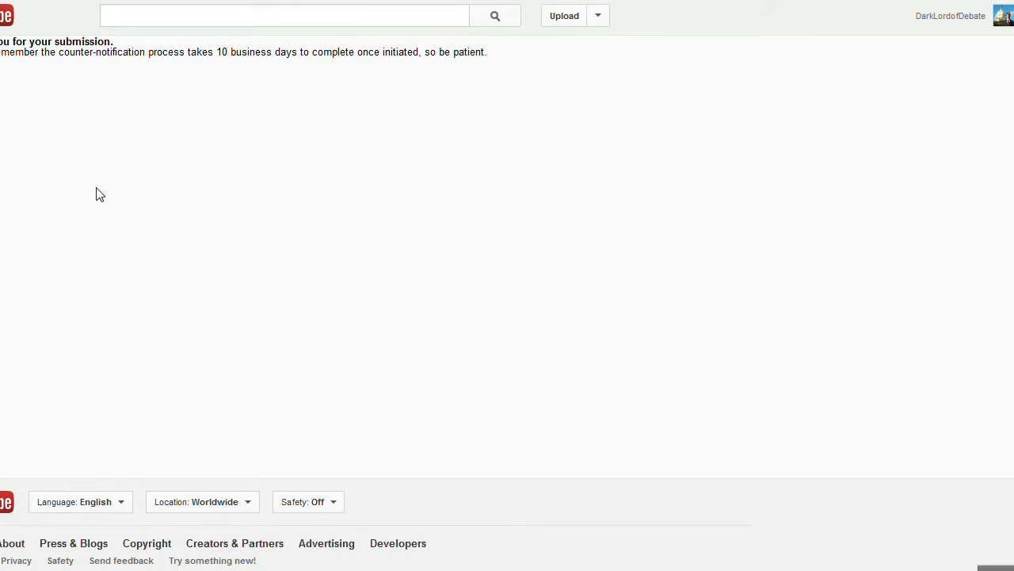
{"action": "mouse_move", "coordinate": [103, 196]}
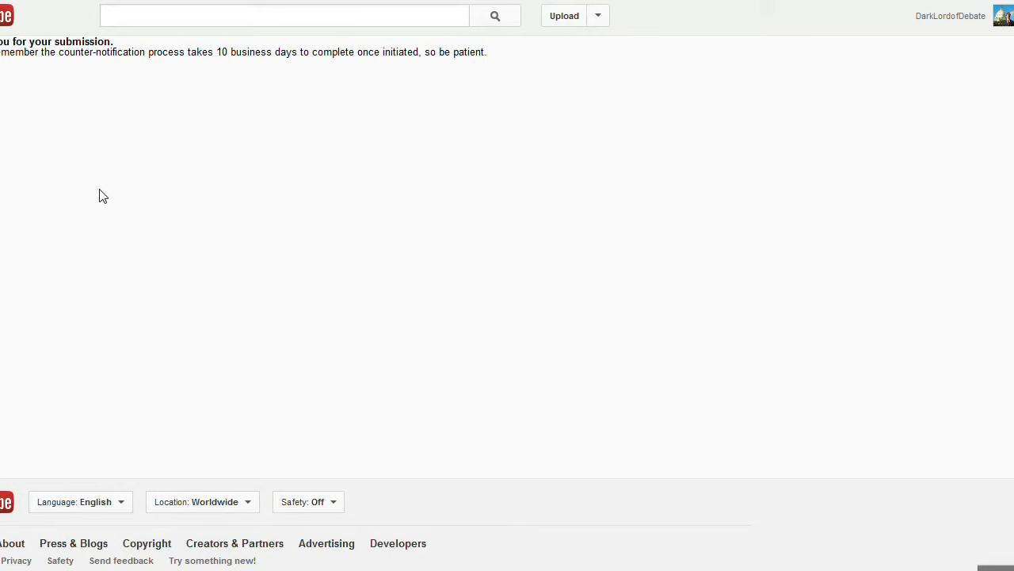
{"action": "mouse_move", "coordinate": [104, 207]}
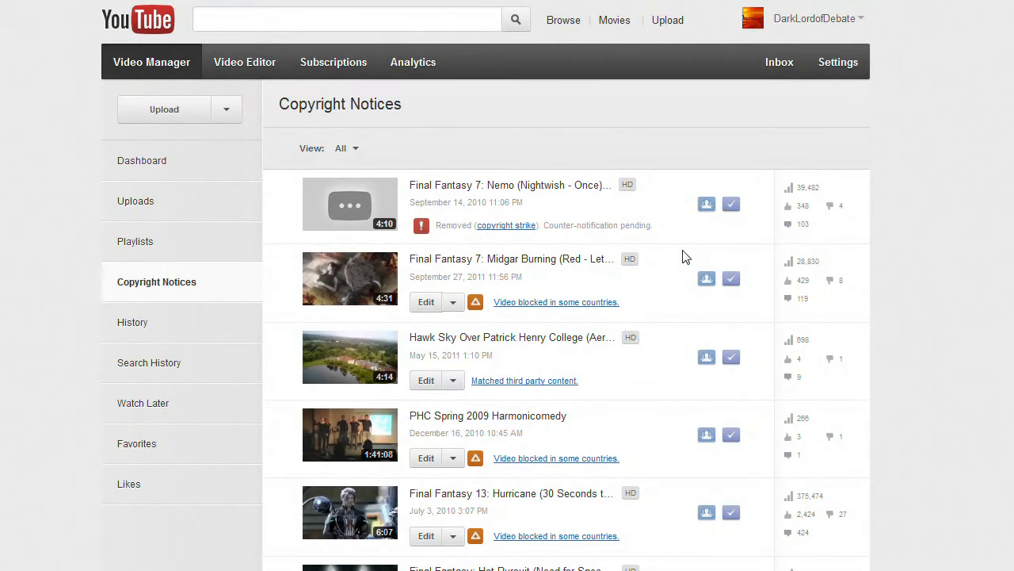
{"action": "mouse_move", "coordinate": [451, 172]}
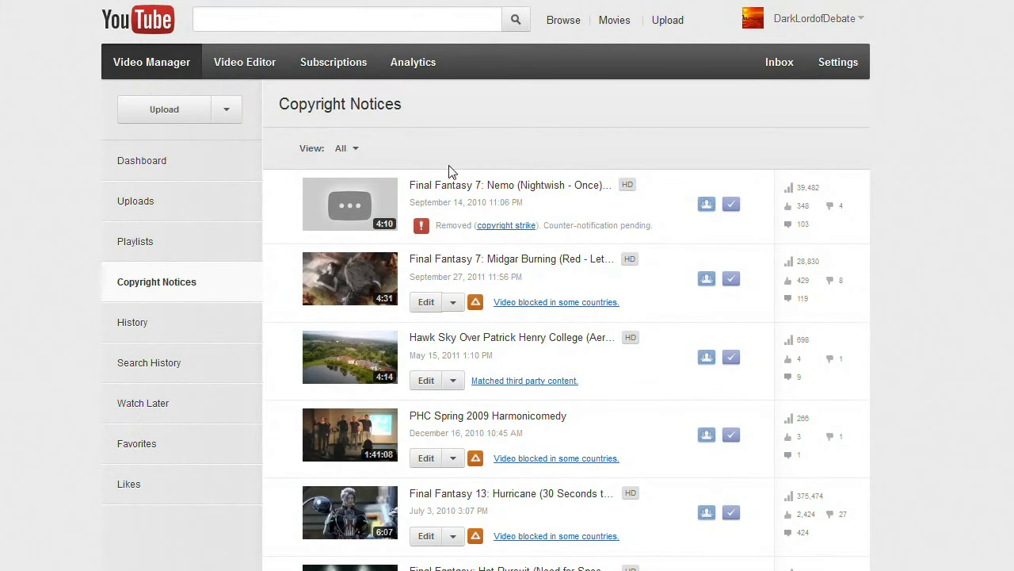
{"action": "mouse_move", "coordinate": [494, 205]}
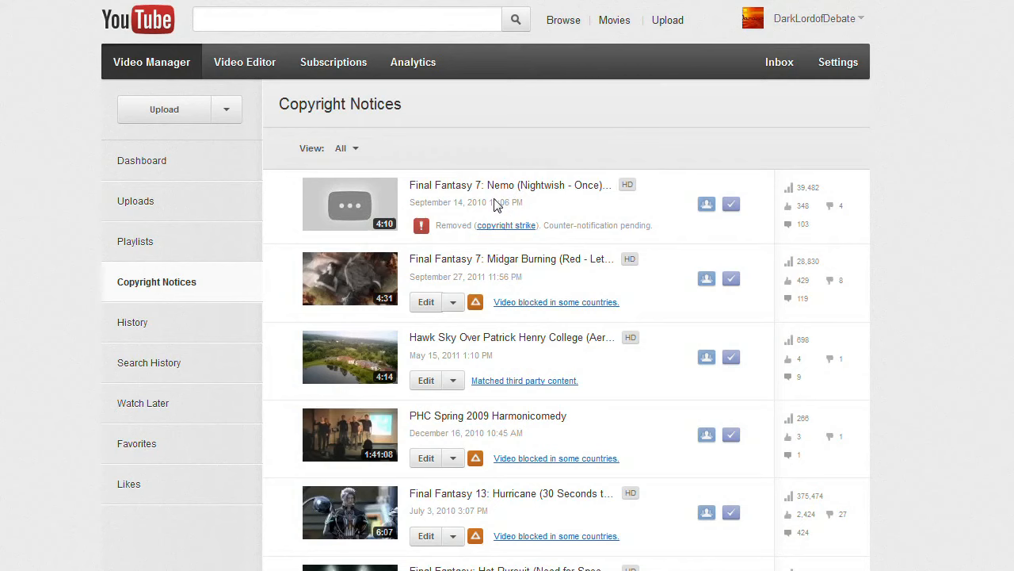
{"action": "mouse_move", "coordinate": [664, 235]}
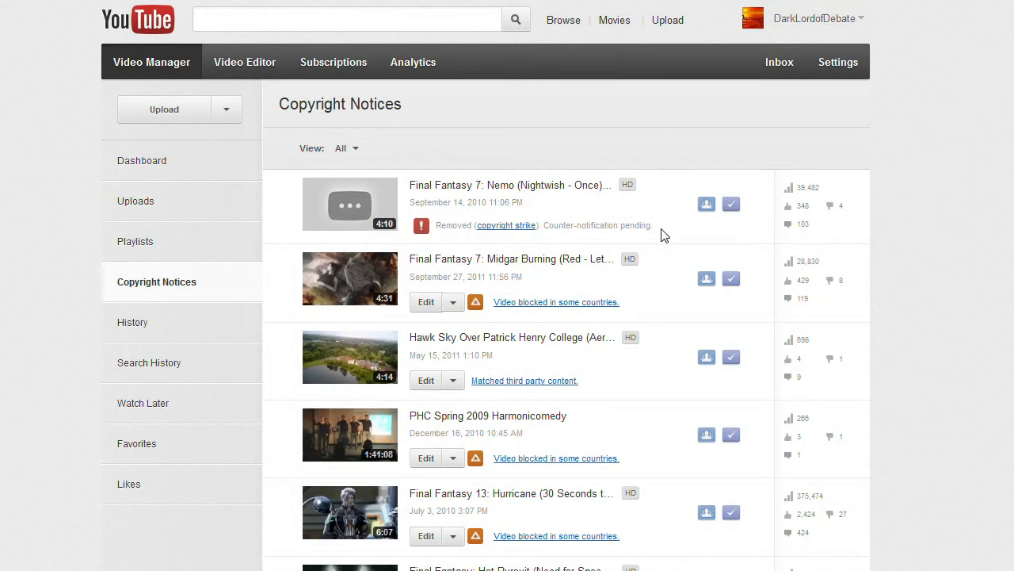